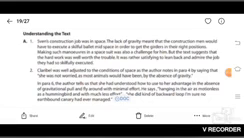
scroll("down", 3)
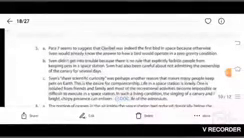
scroll("down", 3)
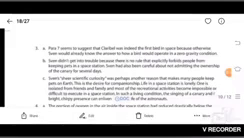
scroll("down", 3)
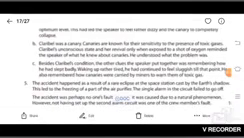